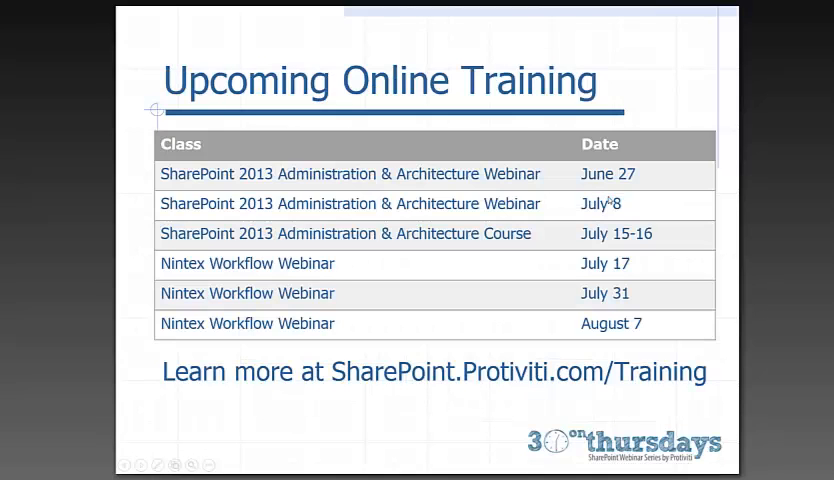
{"action": "mouse_move", "coordinate": [608, 199]}
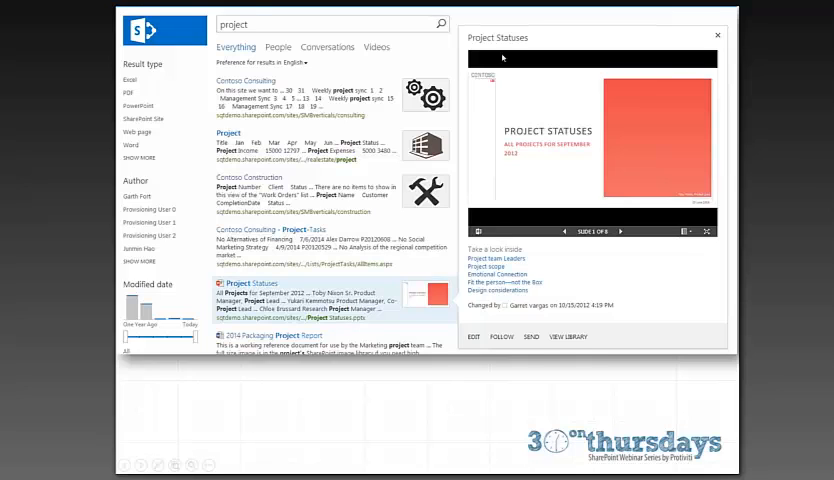
{"action": "mouse_move", "coordinate": [252, 24]}
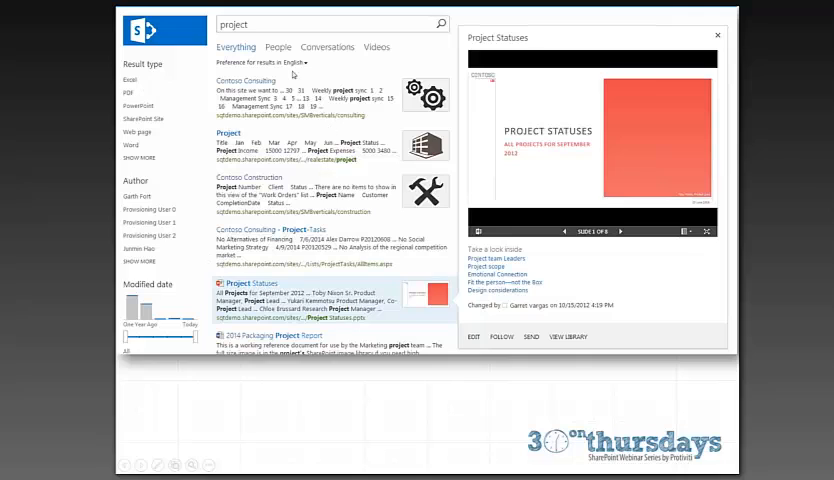
{"action": "mouse_move", "coordinate": [327, 58]}
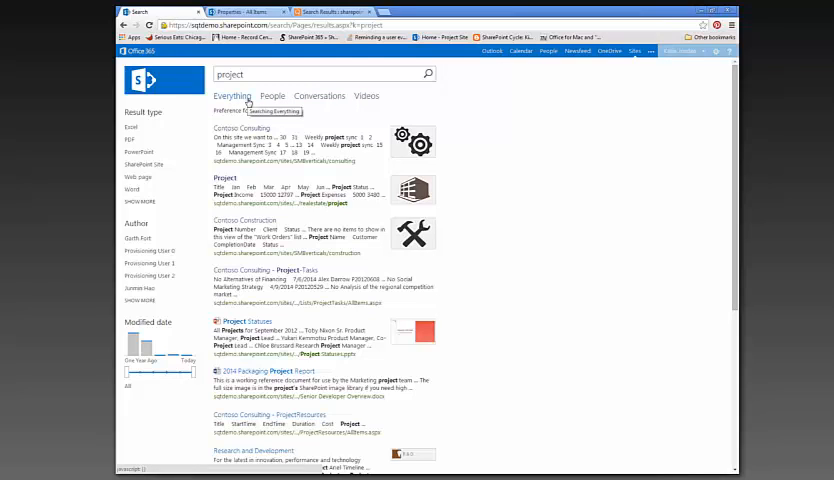
{"action": "mouse_move", "coordinate": [272, 95]}
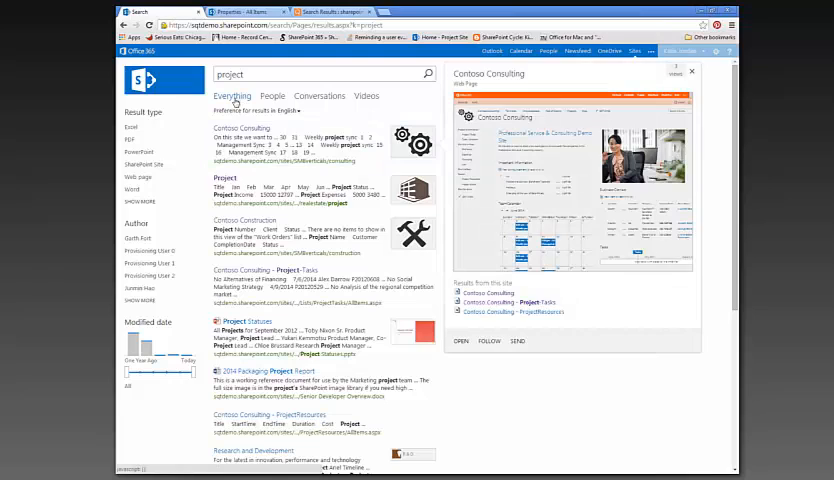
Dismiss the Contoso Consulting site preview and switch the 'project' search to People
{"action": "left_click", "coordinate": [691, 71]}
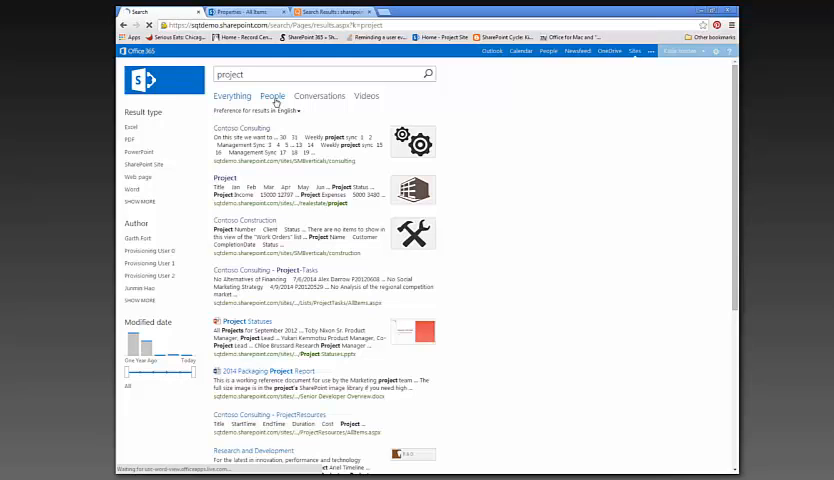
{"action": "mouse_move", "coordinate": [181, 112]}
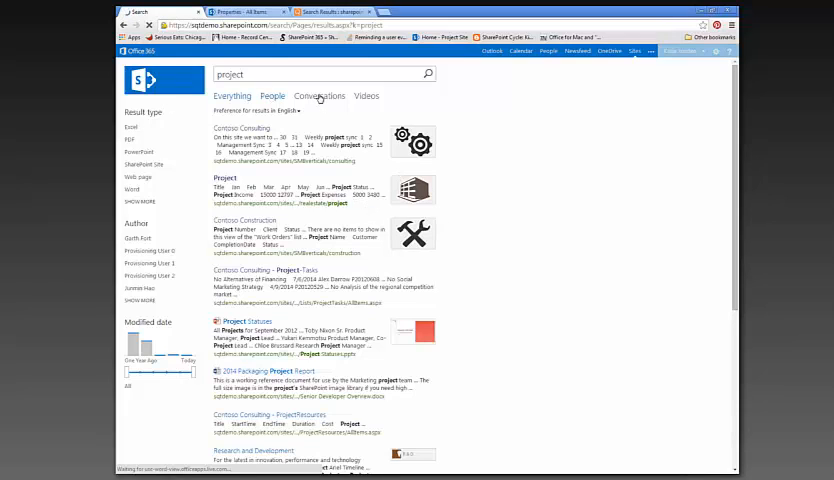
{"action": "mouse_move", "coordinate": [320, 100]}
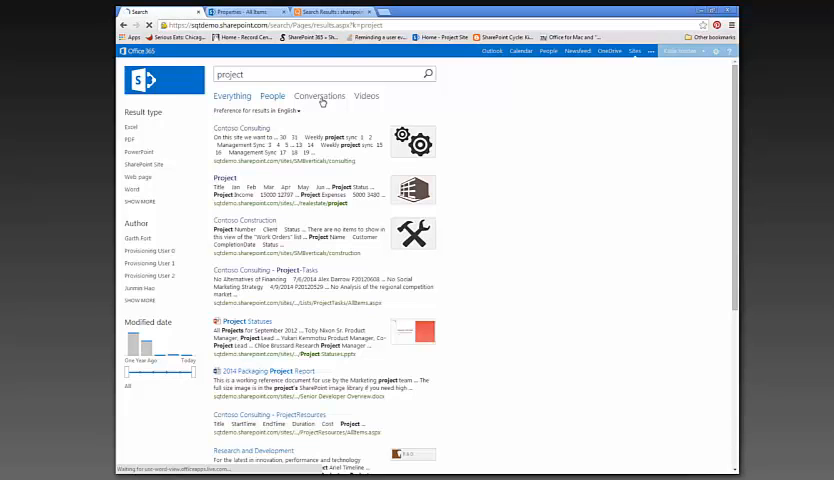
{"action": "left_click", "coordinate": [272, 95]}
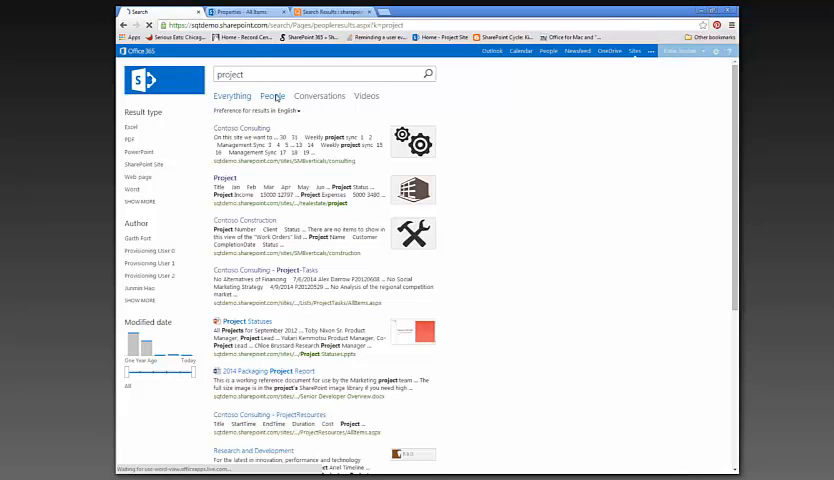
Load People results for 'project' with Department, Job Title and Keywords refiners
{"action": "left_click", "coordinate": [272, 95]}
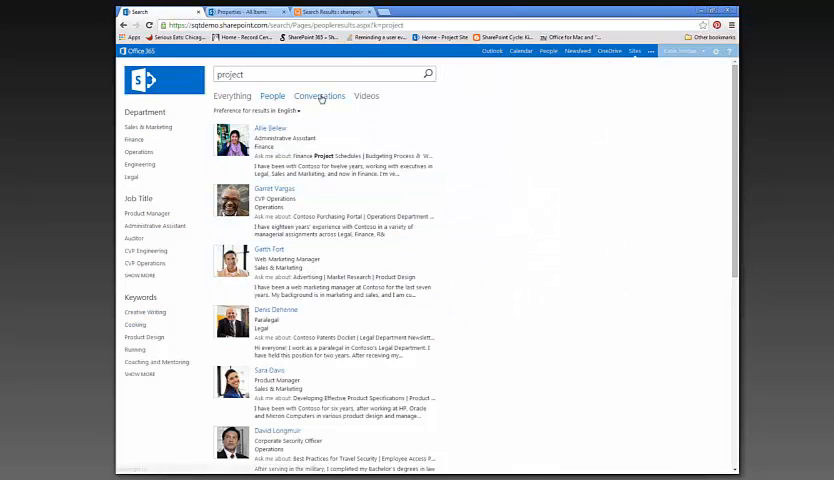
{"action": "mouse_move", "coordinate": [318, 96]}
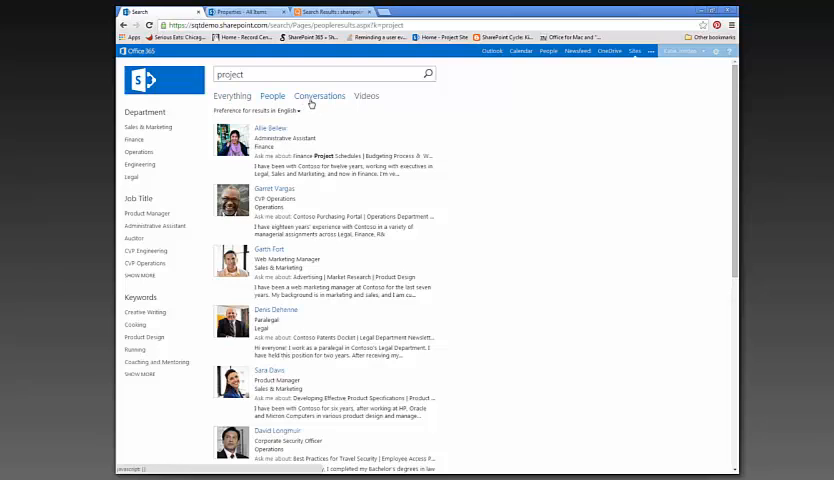
{"action": "mouse_move", "coordinate": [318, 96]}
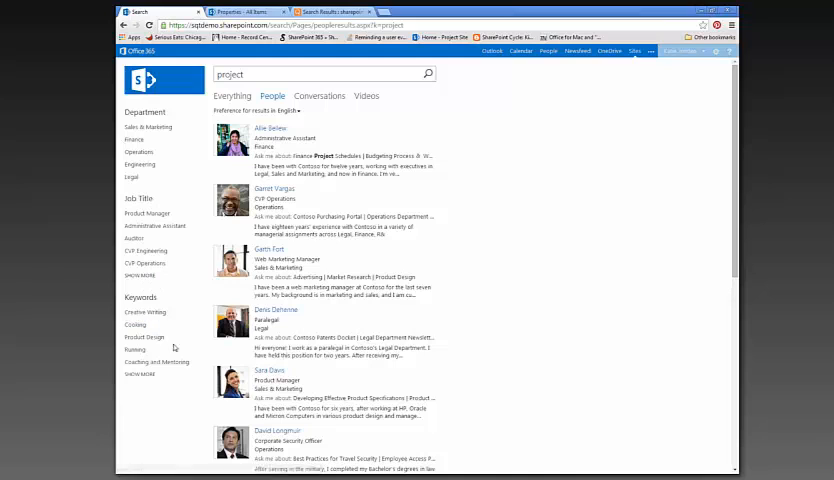
Return to all 'project' results, close the Project Statuses preview, then switch to People
{"action": "left_click", "coordinate": [232, 96]}
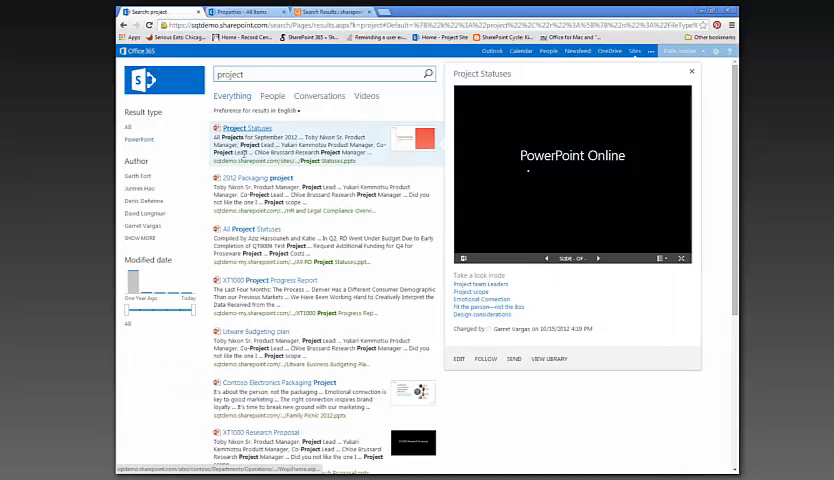
{"action": "left_click", "coordinate": [270, 178]}
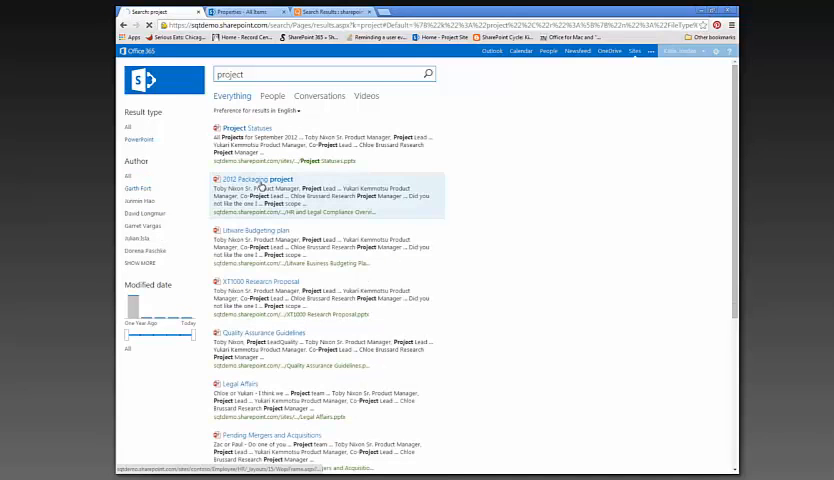
{"action": "left_click", "coordinate": [253, 127]}
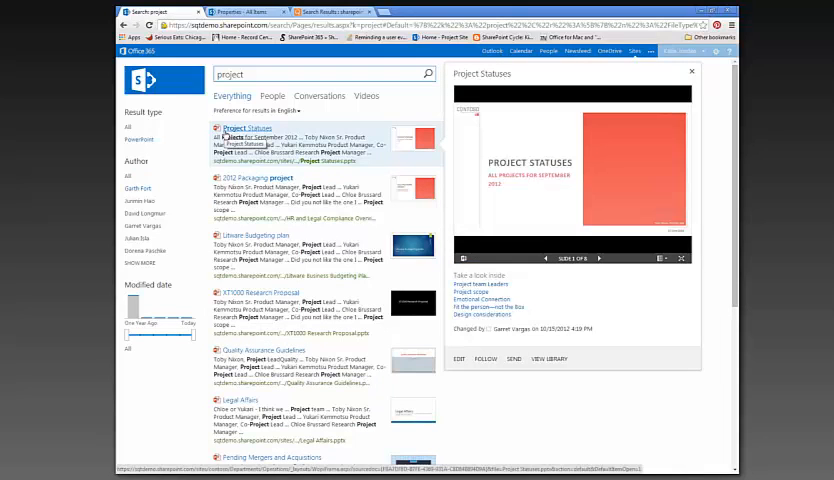
{"action": "left_click", "coordinate": [258, 235]}
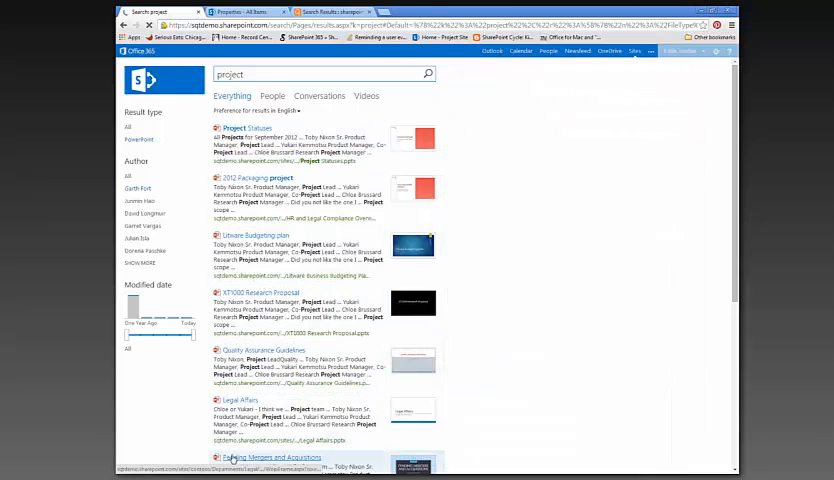
{"action": "left_click", "coordinate": [277, 362]}
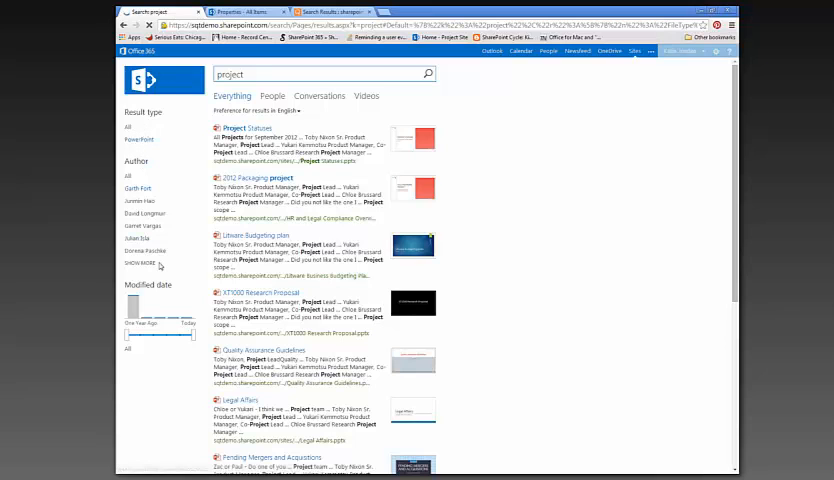
{"action": "left_click", "coordinate": [272, 96]}
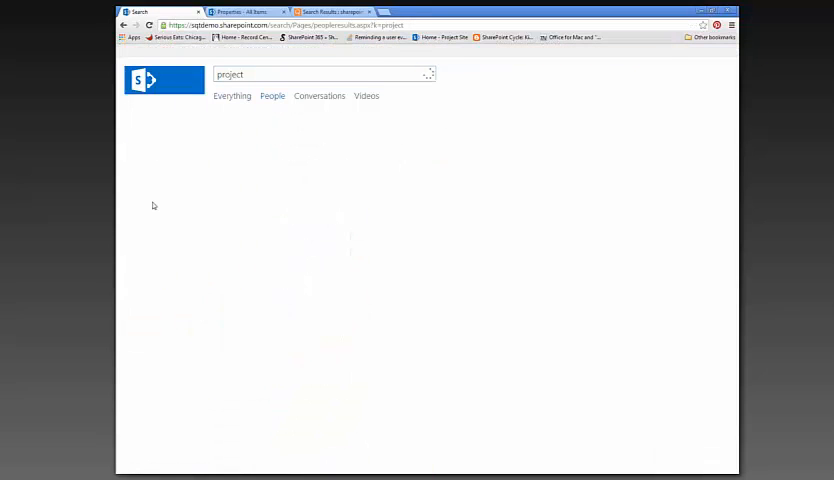
Inspect a person's profile card in People results, then return to Everything results
{"action": "left_click", "coordinate": [428, 74]}
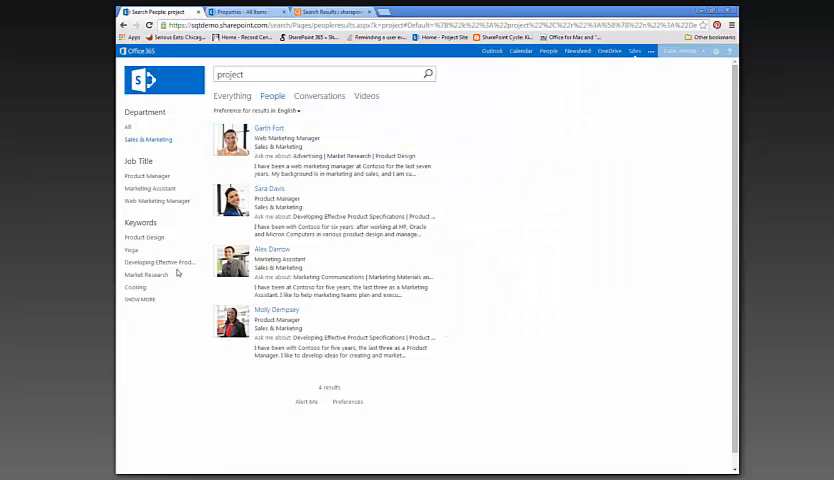
{"action": "left_click", "coordinate": [267, 128]}
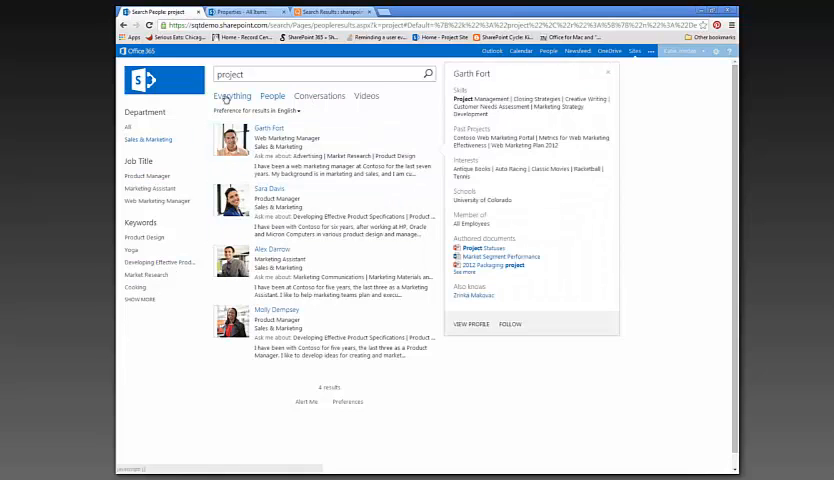
{"action": "left_click", "coordinate": [318, 96]}
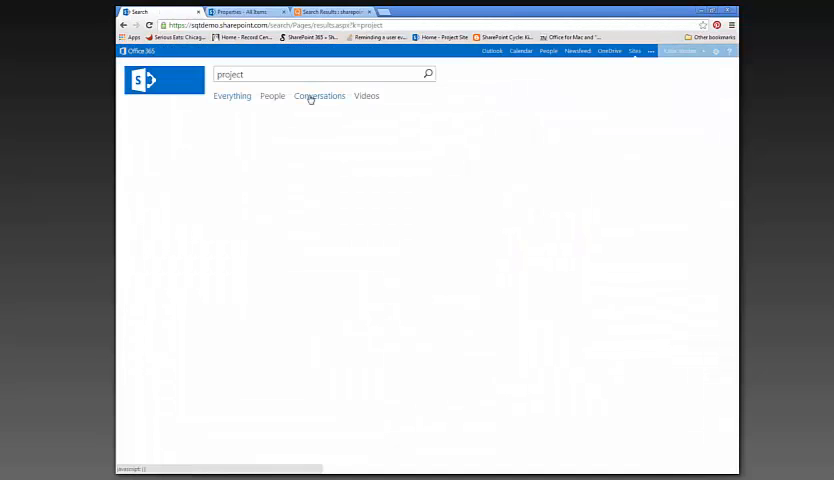
{"action": "left_click", "coordinate": [319, 96]}
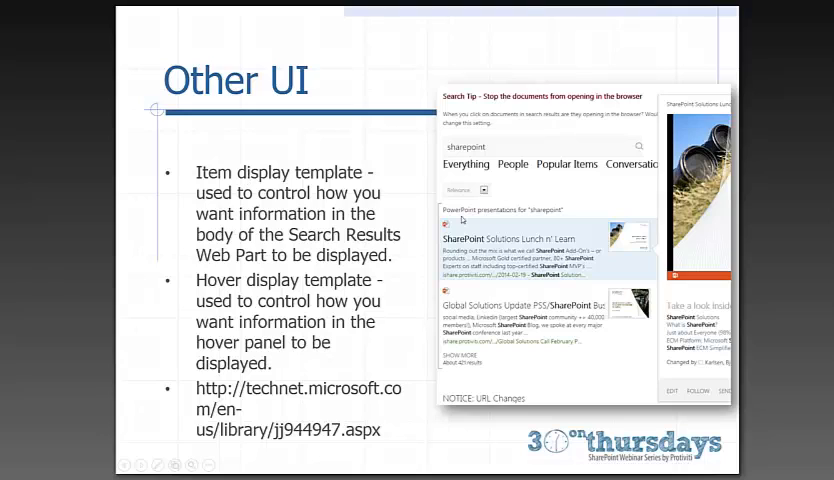
{"action": "mouse_move", "coordinate": [510, 267]}
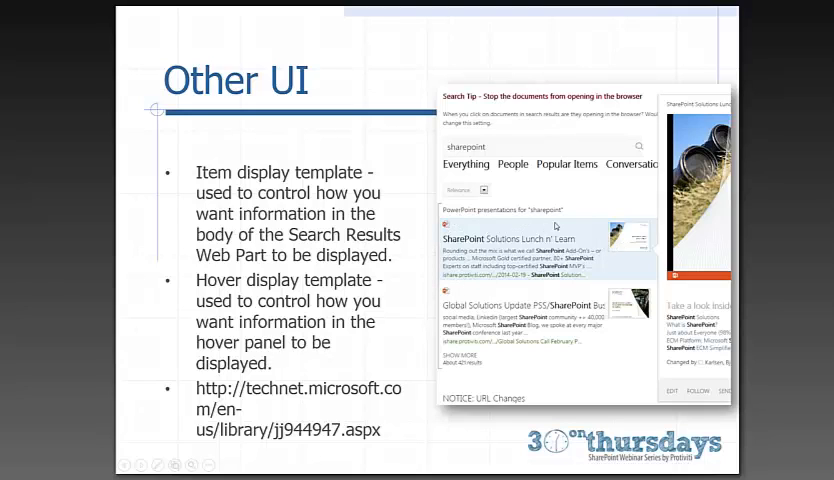
{"action": "mouse_move", "coordinate": [524, 241]}
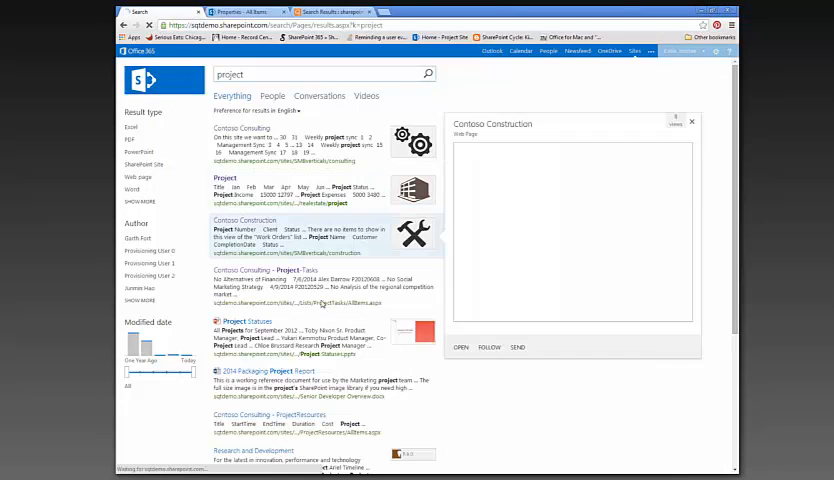
{"action": "mouse_move", "coordinate": [247, 267]}
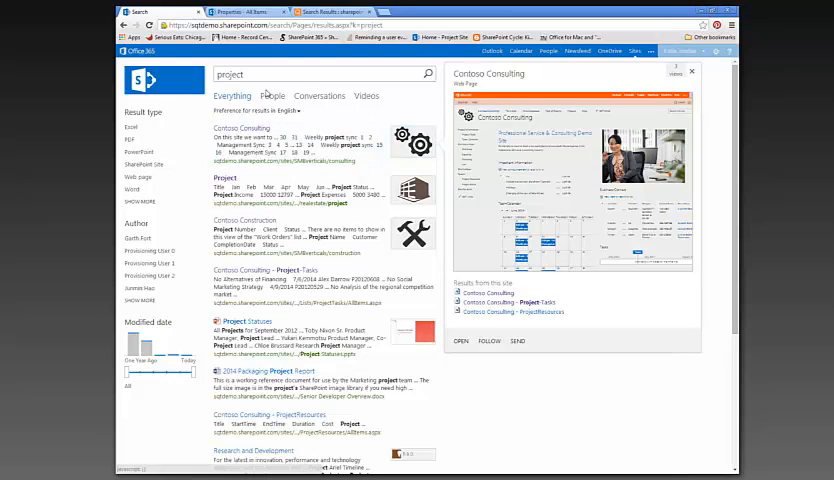
Show the People results for the 'project' search again
{"action": "left_click", "coordinate": [272, 72]}
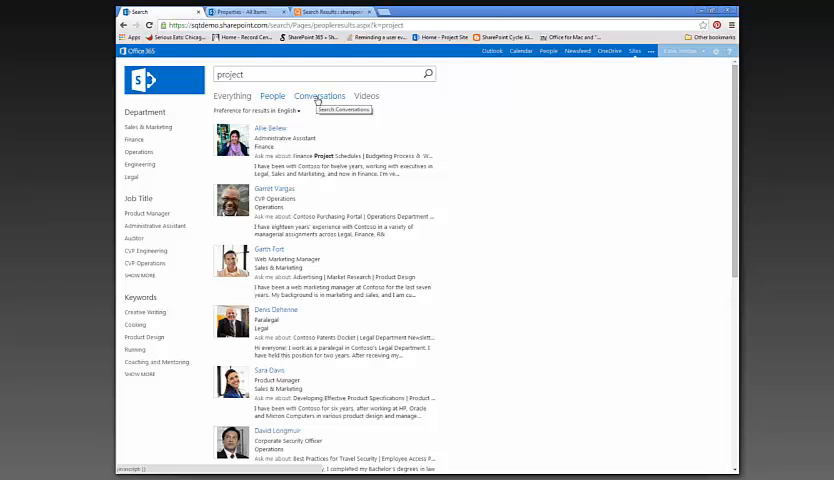
{"action": "mouse_move", "coordinate": [266, 121]}
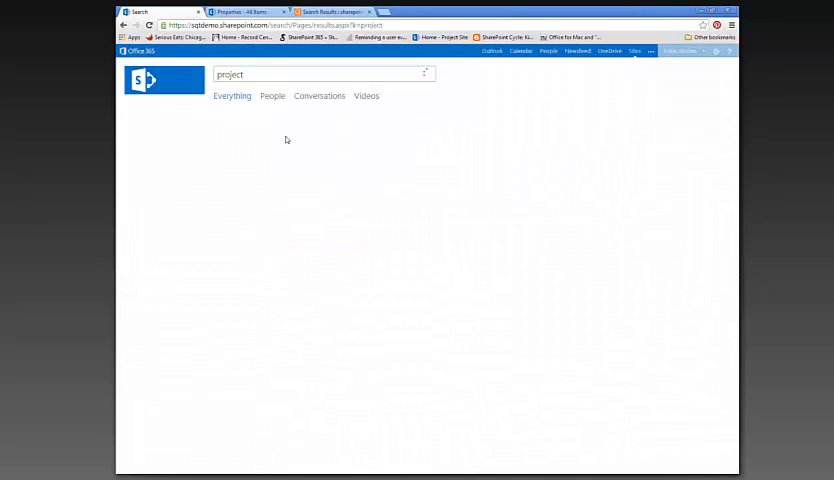
Run the 'project' search and open the Project site result's hover preview
{"action": "key", "text": "enter"}
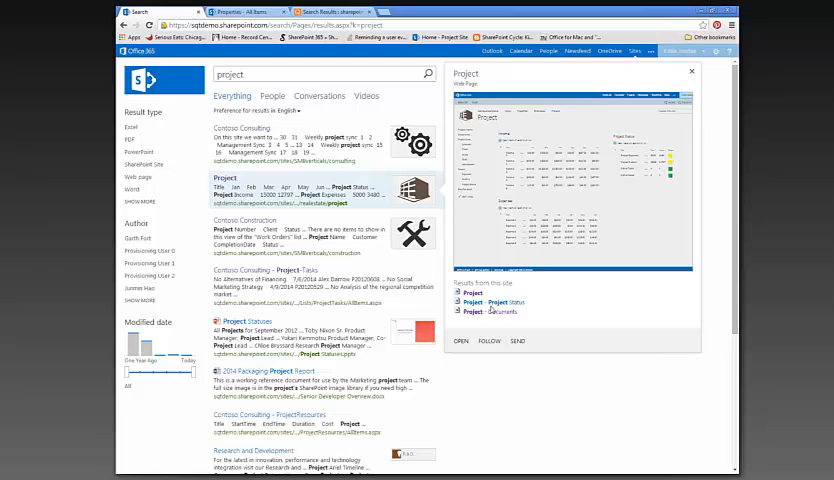
{"action": "mouse_move", "coordinate": [462, 341]}
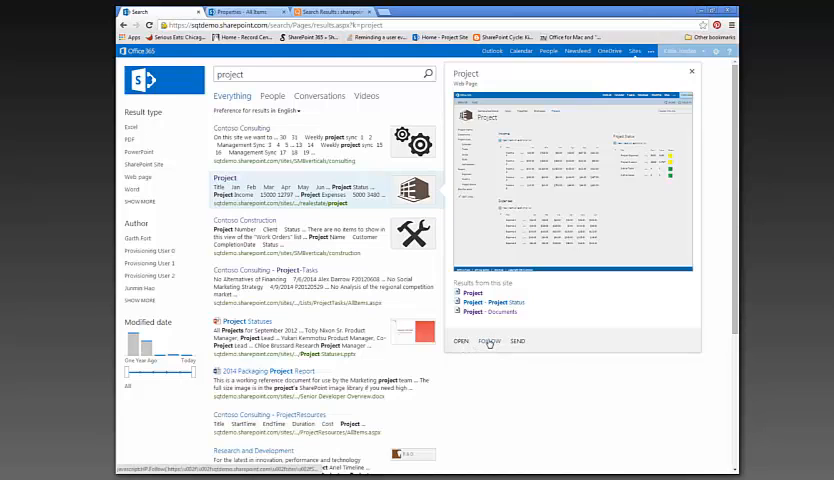
{"action": "mouse_move", "coordinate": [489, 340]}
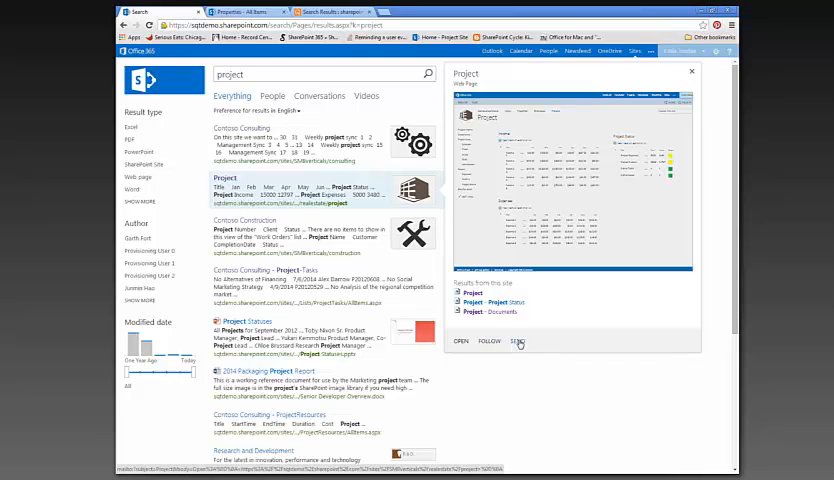
{"action": "mouse_move", "coordinate": [517, 341]}
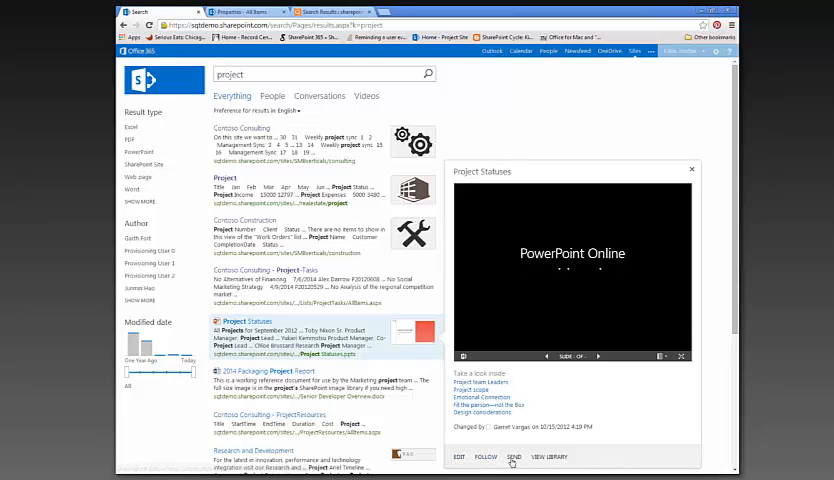
{"action": "mouse_move", "coordinate": [540, 457]}
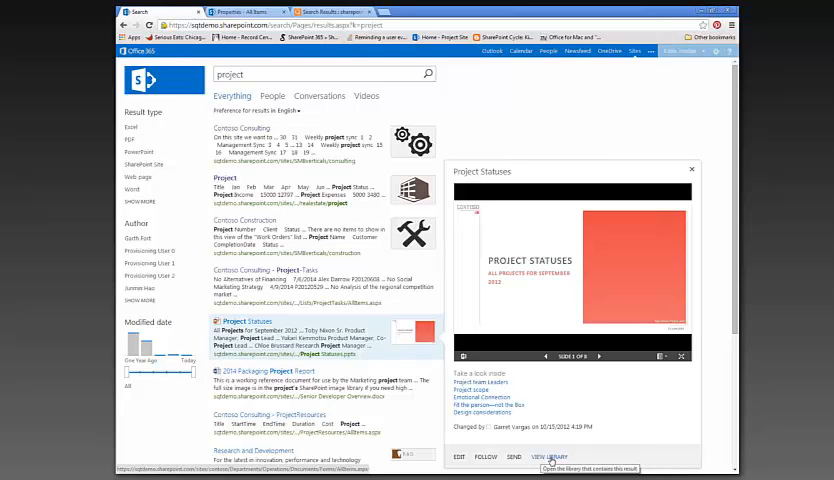
{"action": "mouse_move", "coordinate": [608, 373]}
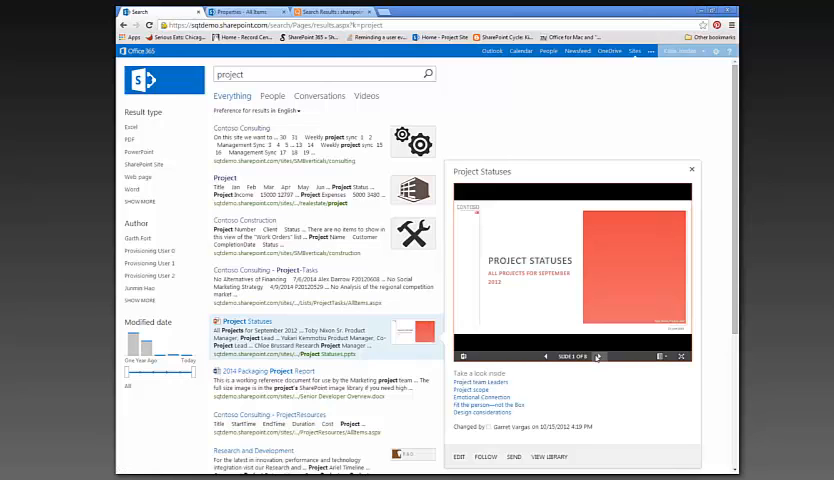
{"action": "mouse_move", "coordinate": [597, 356]}
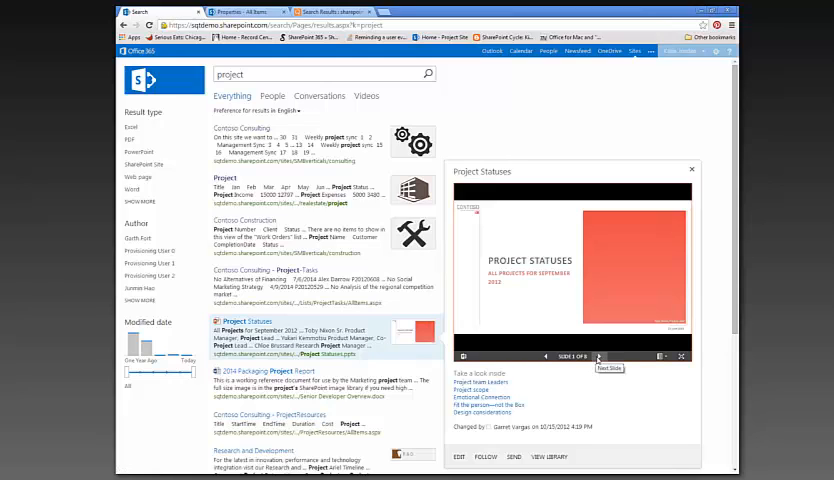
Advance past Team Leaders and Scope to slide 4, stepping through its animations
{"action": "left_click", "coordinate": [597, 356]}
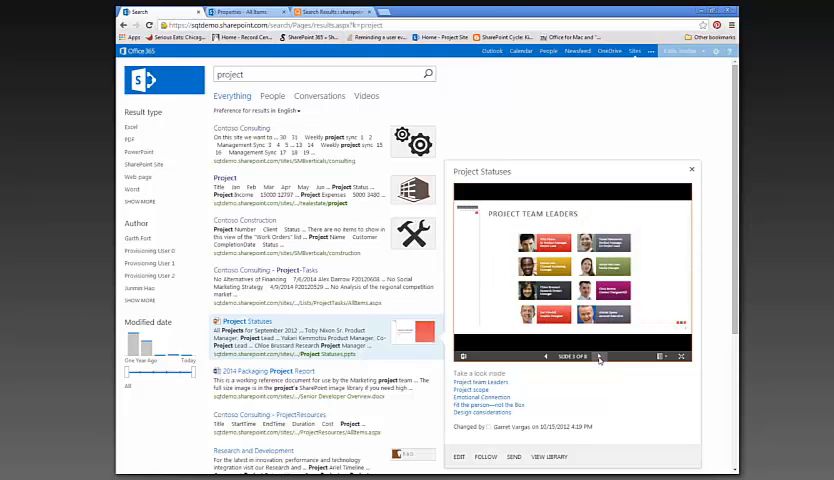
{"action": "left_click", "coordinate": [598, 356]}
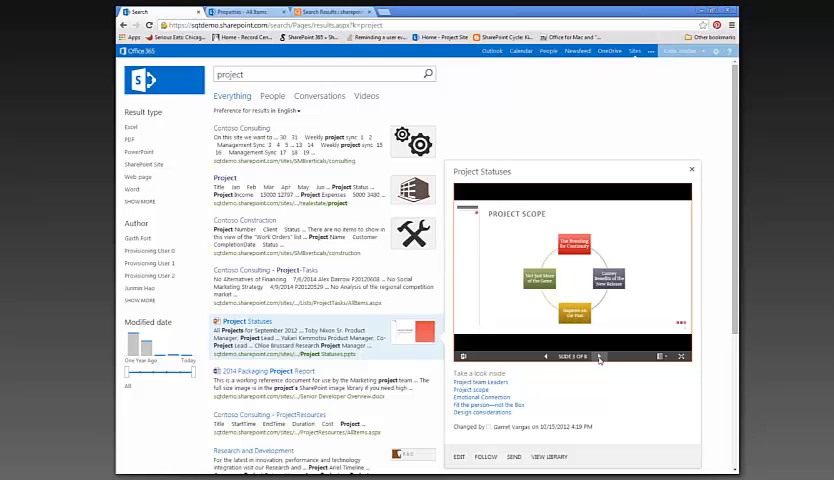
{"action": "left_click", "coordinate": [598, 356]}
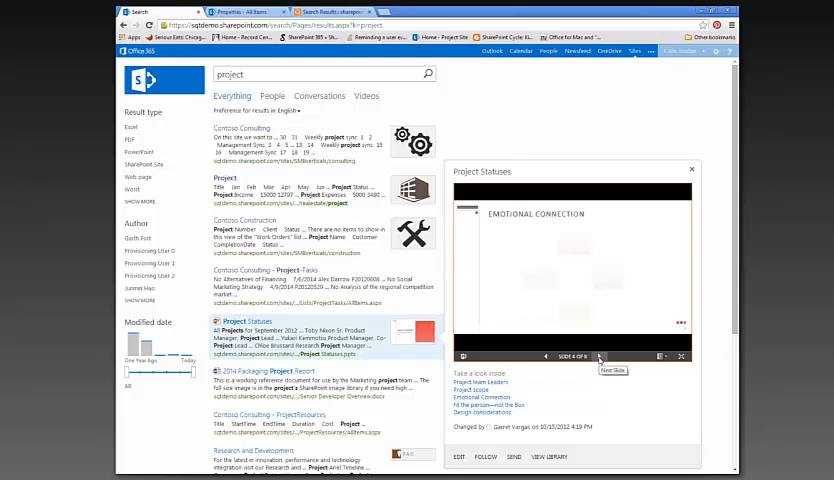
{"action": "left_click", "coordinate": [597, 357]}
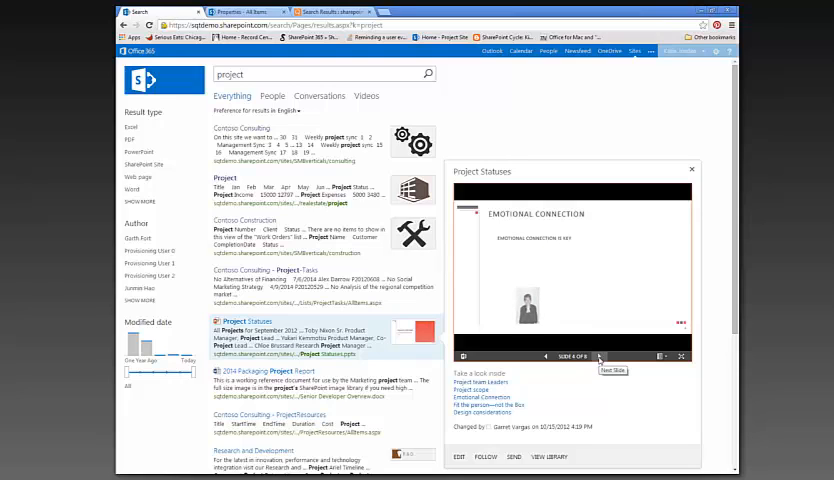
{"action": "left_click", "coordinate": [597, 357]}
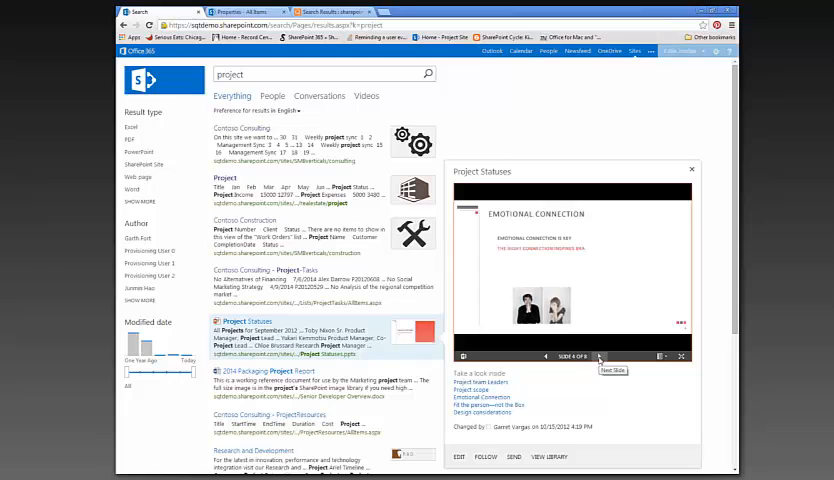
{"action": "left_click", "coordinate": [597, 356]}
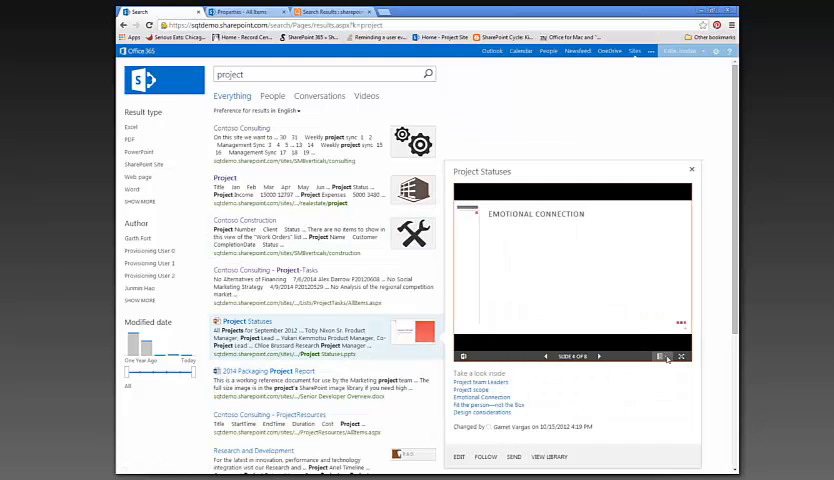
Open the deck's download/print/embed options, then advance the preview one slide
{"action": "left_click", "coordinate": [665, 356]}
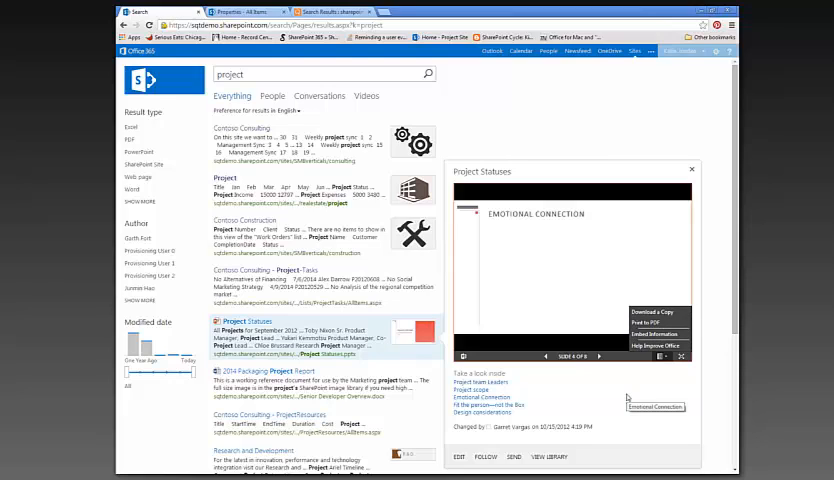
{"action": "mouse_move", "coordinate": [587, 290]}
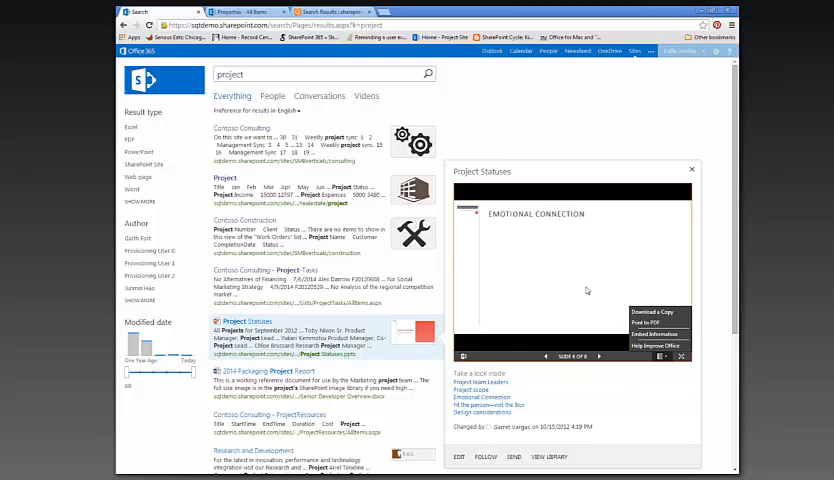
{"action": "mouse_move", "coordinate": [592, 213]}
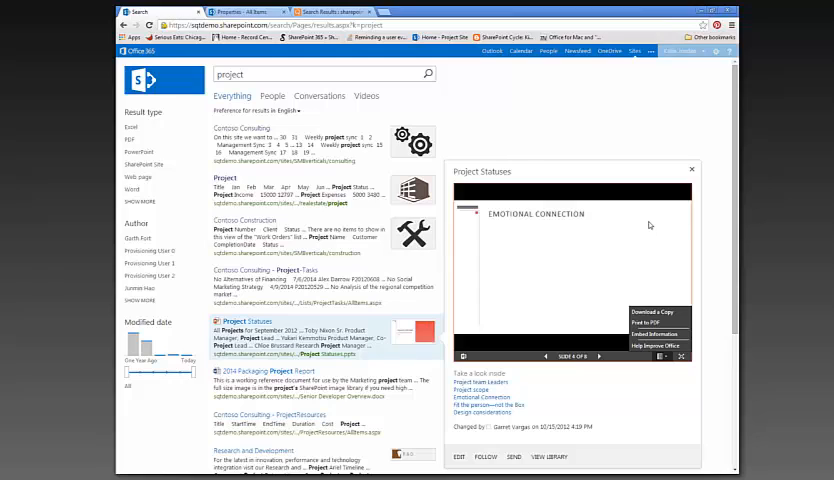
{"action": "mouse_move", "coordinate": [566, 306]}
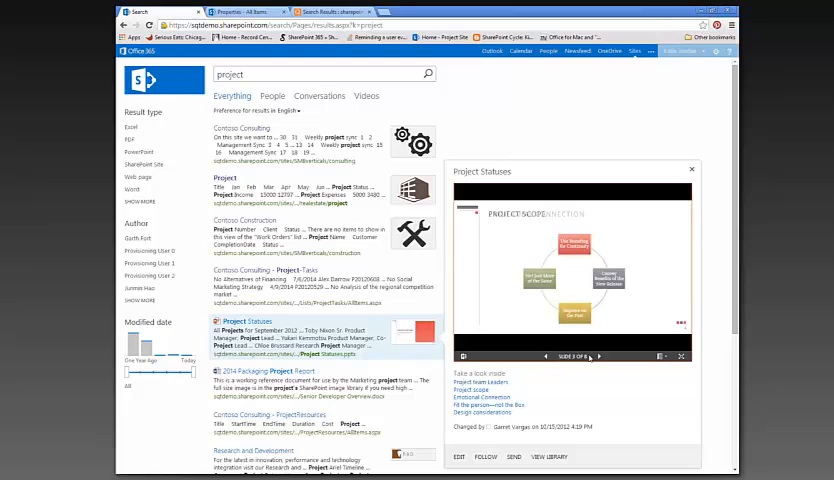
{"action": "left_click", "coordinate": [597, 356]}
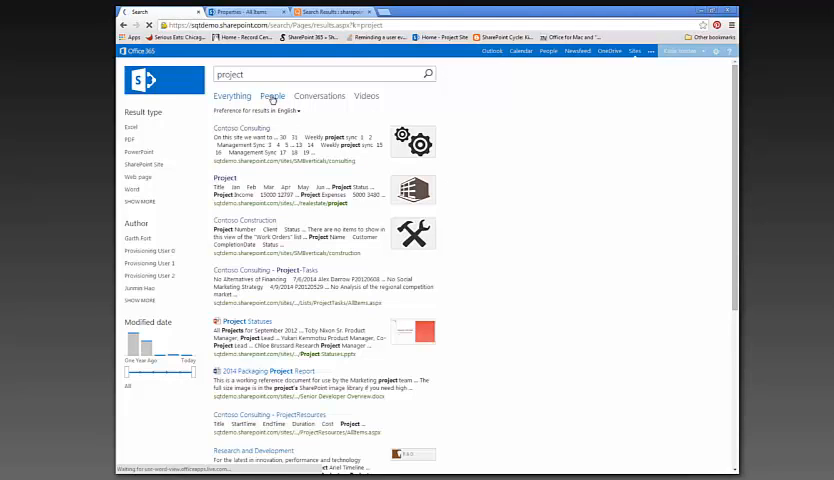
{"action": "mouse_move", "coordinate": [253, 145]}
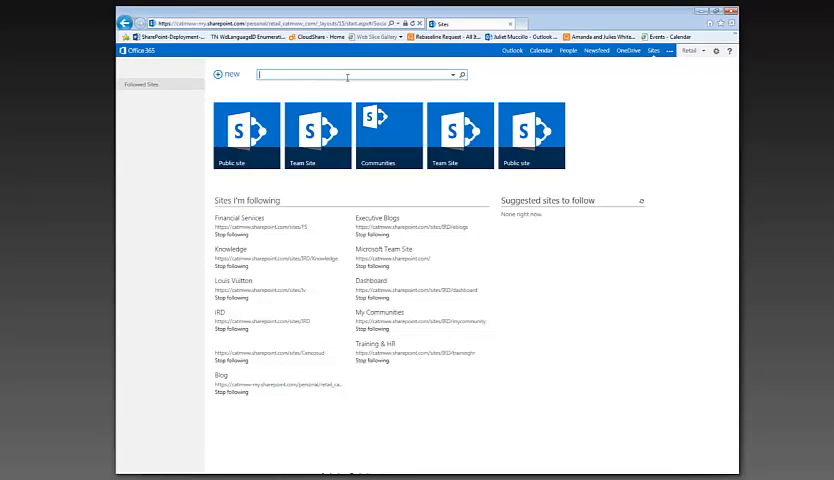
Search the Sites box for 'project', then run a new search for 'contoso'
{"action": "type", "text": "project"}
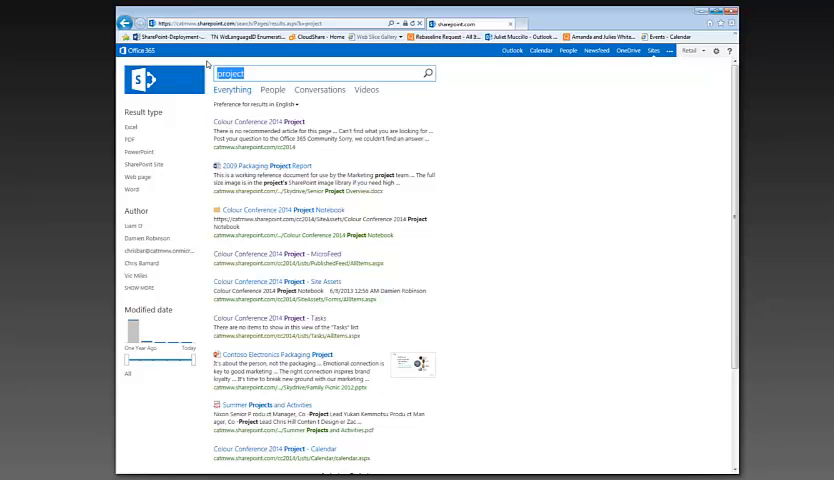
{"action": "type", "text": "contoso"}
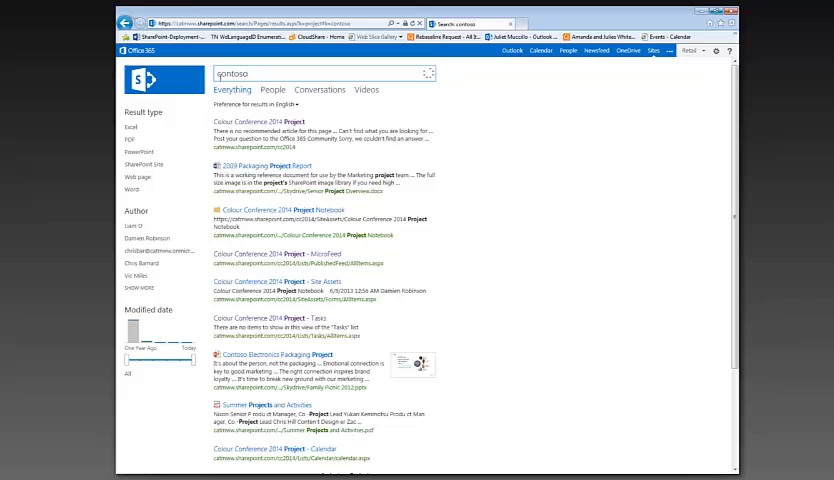
{"action": "left_click", "coordinate": [272, 90]}
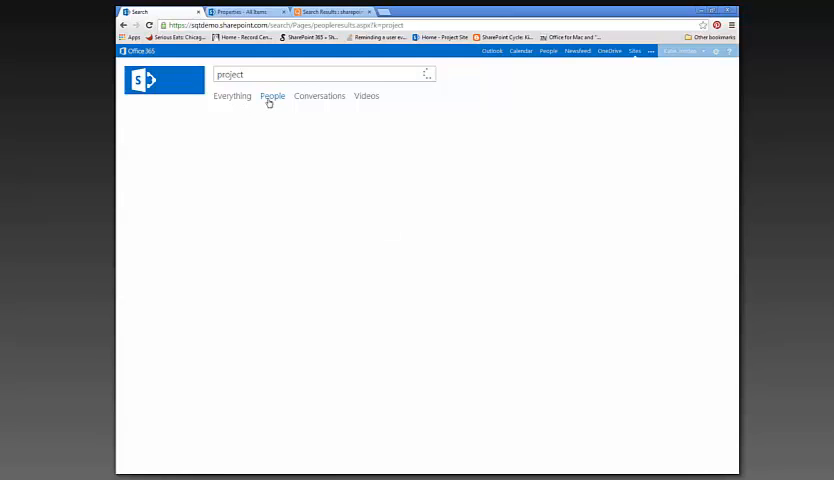
Switch the 'project' search to the People vertical and load the profiles
{"action": "left_click", "coordinate": [272, 96]}
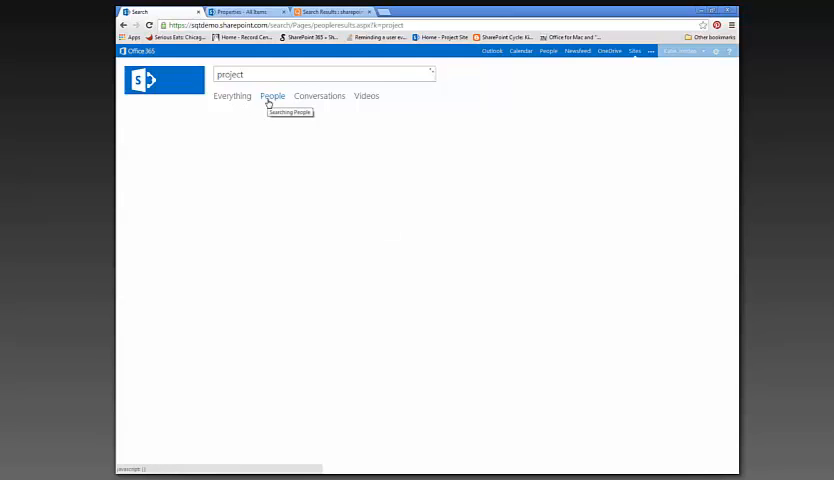
{"action": "left_click", "coordinate": [272, 96]}
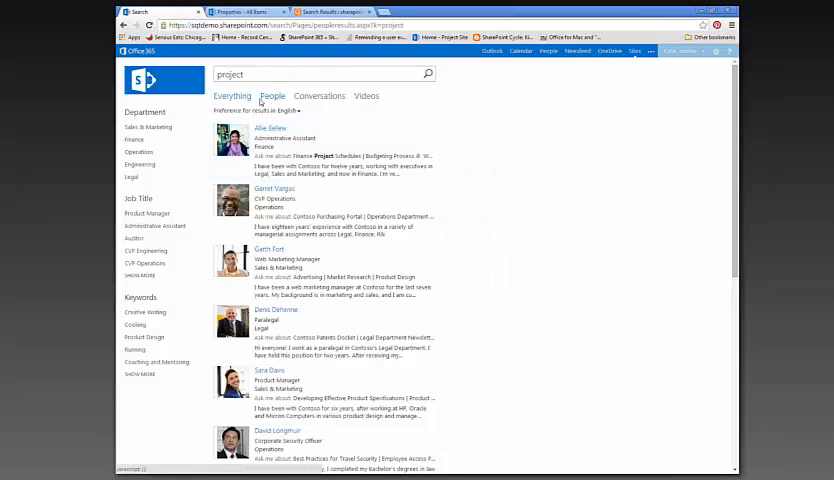
{"action": "mouse_move", "coordinate": [159, 260]}
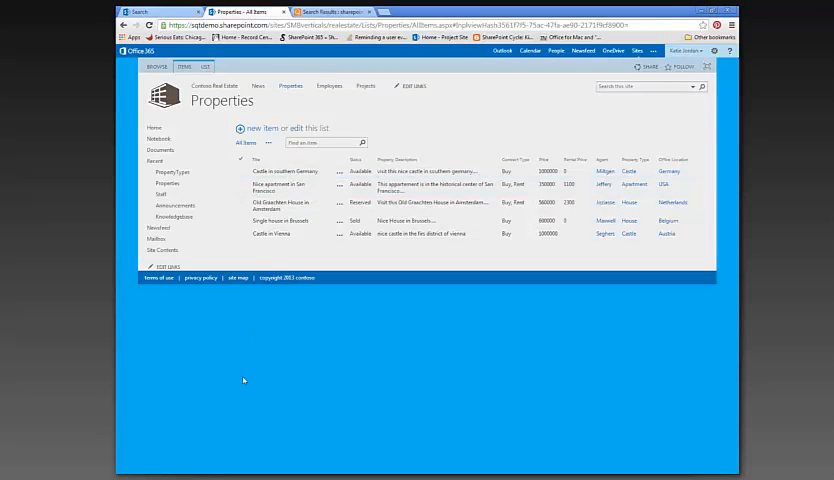
{"action": "mouse_move", "coordinate": [305, 258]}
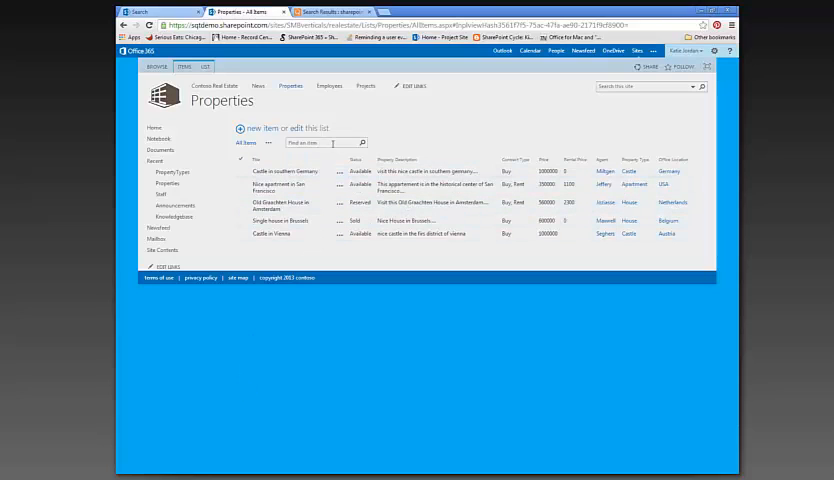
Search the Properties list items for 'house' in the Find an item box
{"action": "left_click", "coordinate": [325, 142]}
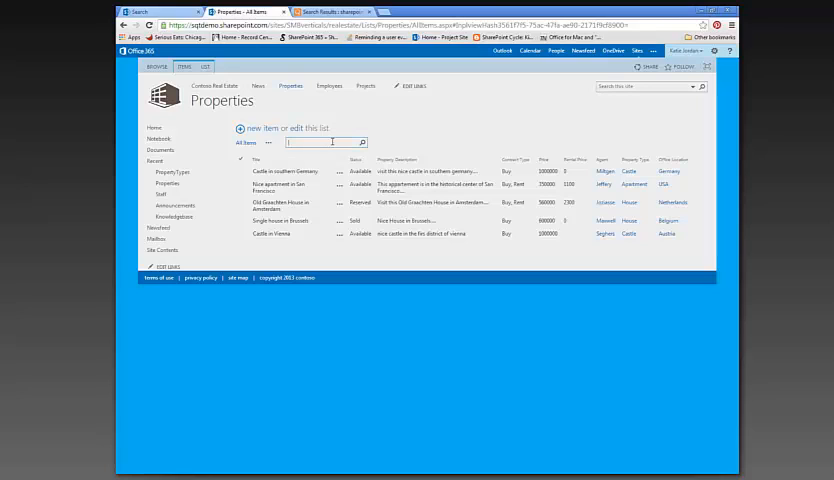
{"action": "type", "text": "find"}
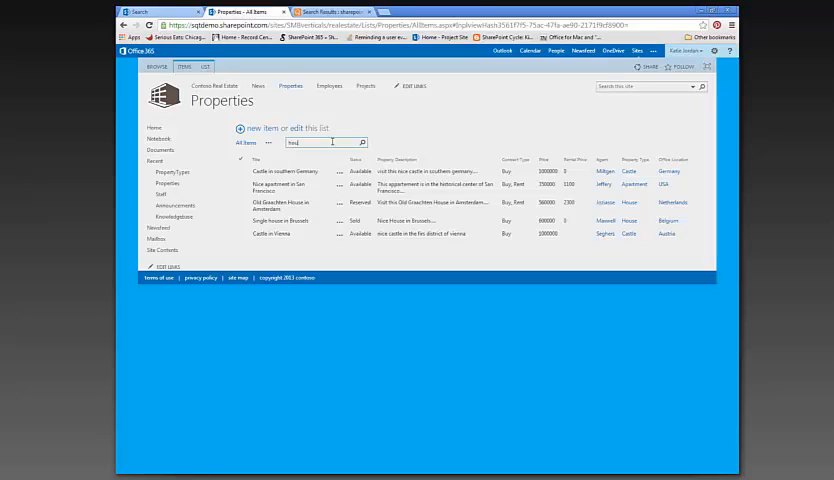
{"action": "type", "text": "housd"}
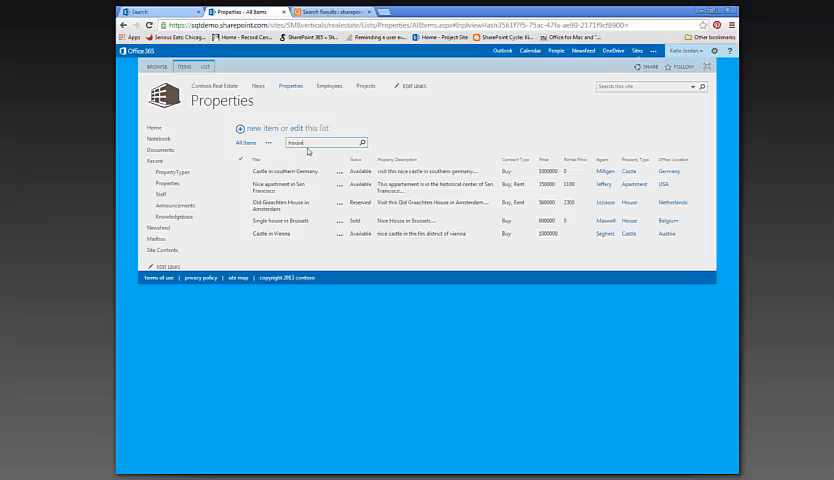